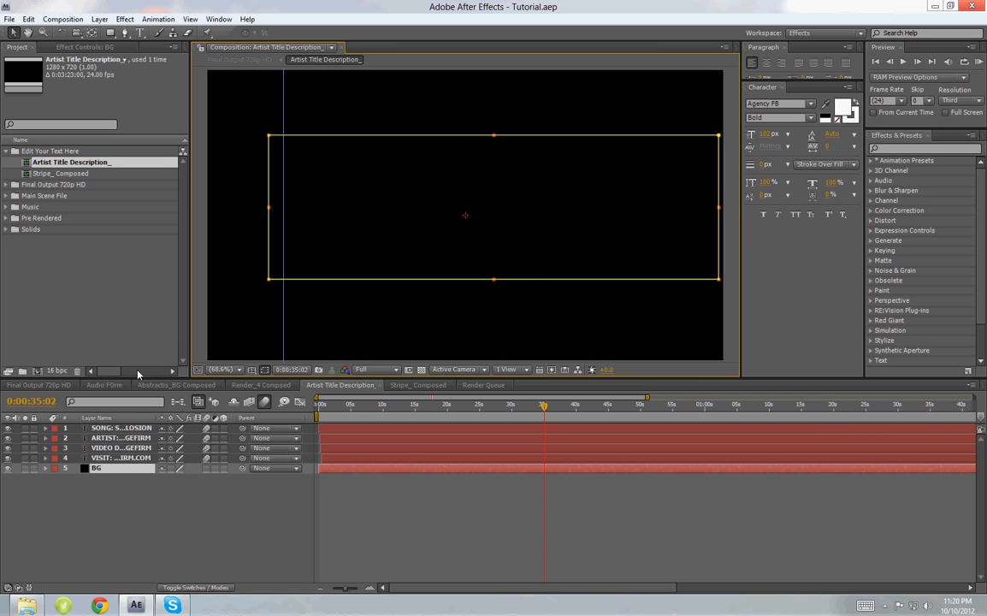
pyautogui.moveTo(123, 277)
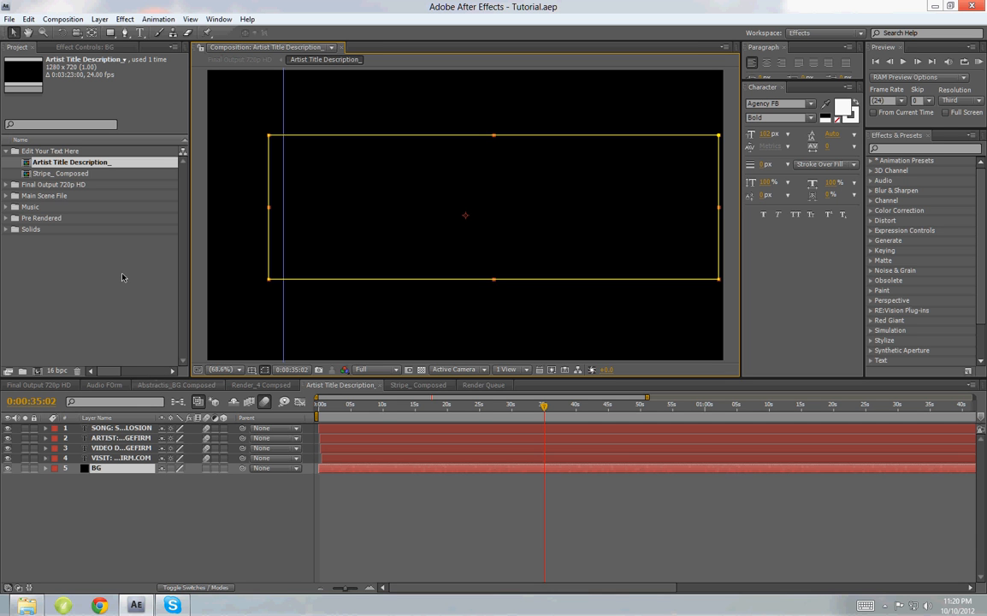
pyautogui.moveTo(103, 309)
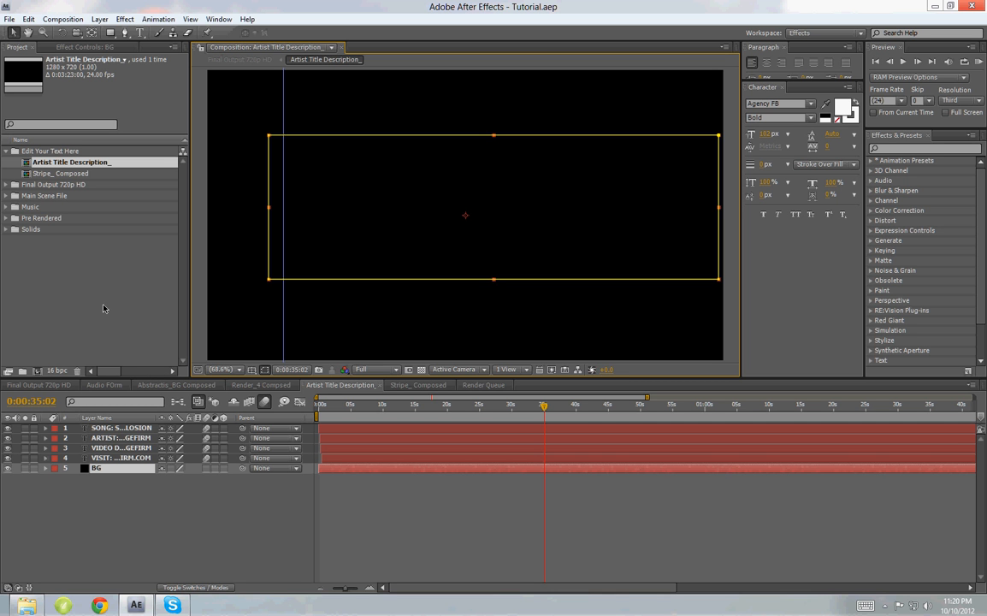
pyautogui.moveTo(77, 316)
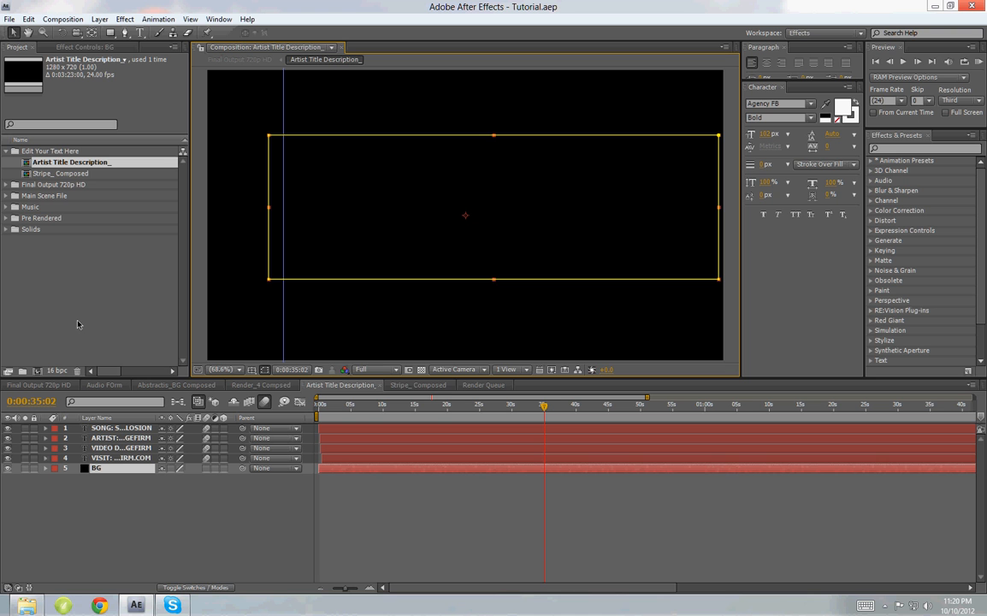
pyautogui.moveTo(76, 327)
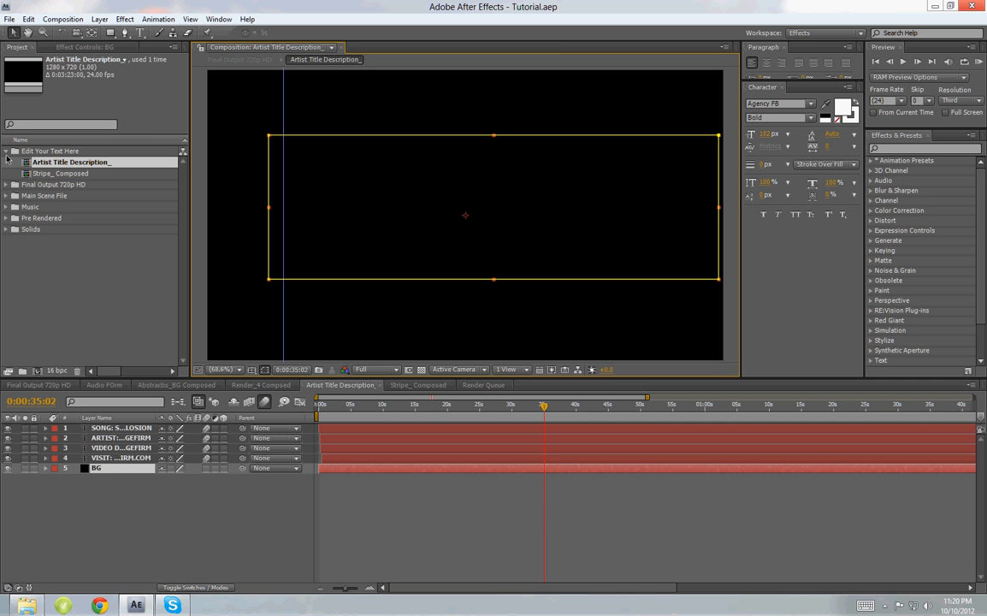
# Step: Collapse the Edit Your Text Here folder and expand the Music folder
pyautogui.click(6, 151)
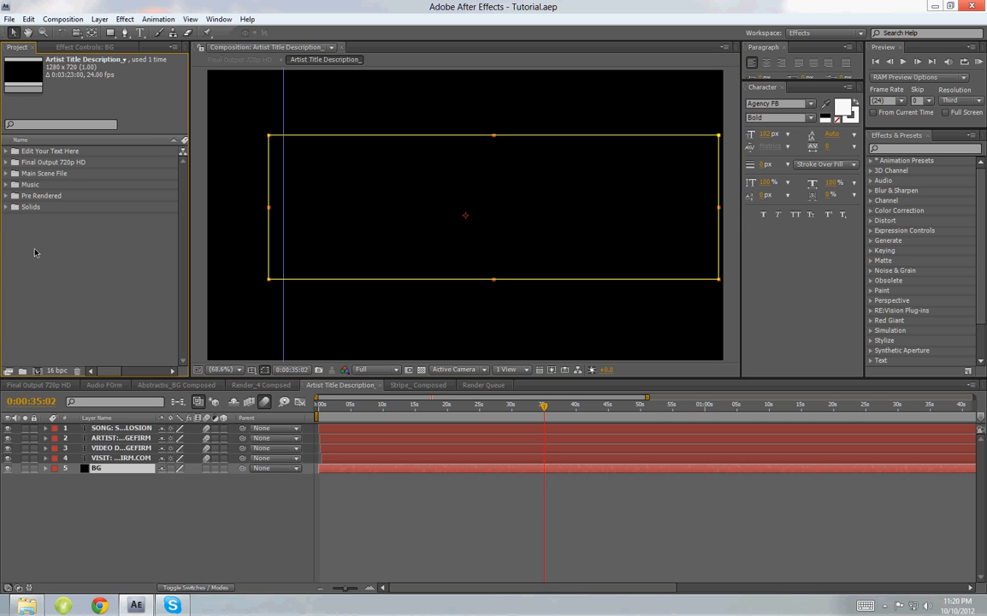
pyautogui.moveTo(41, 201)
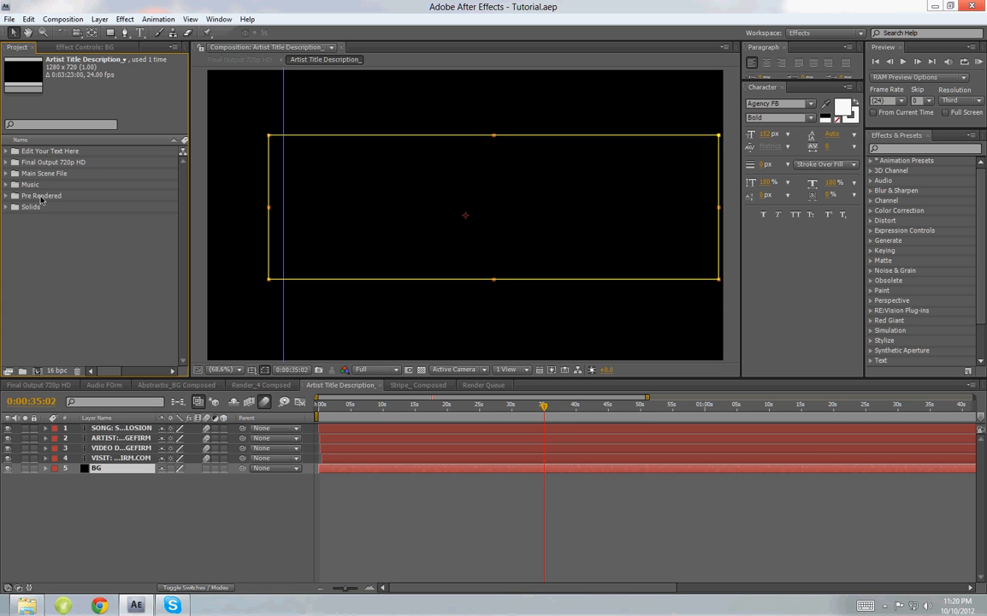
pyautogui.moveTo(92, 160)
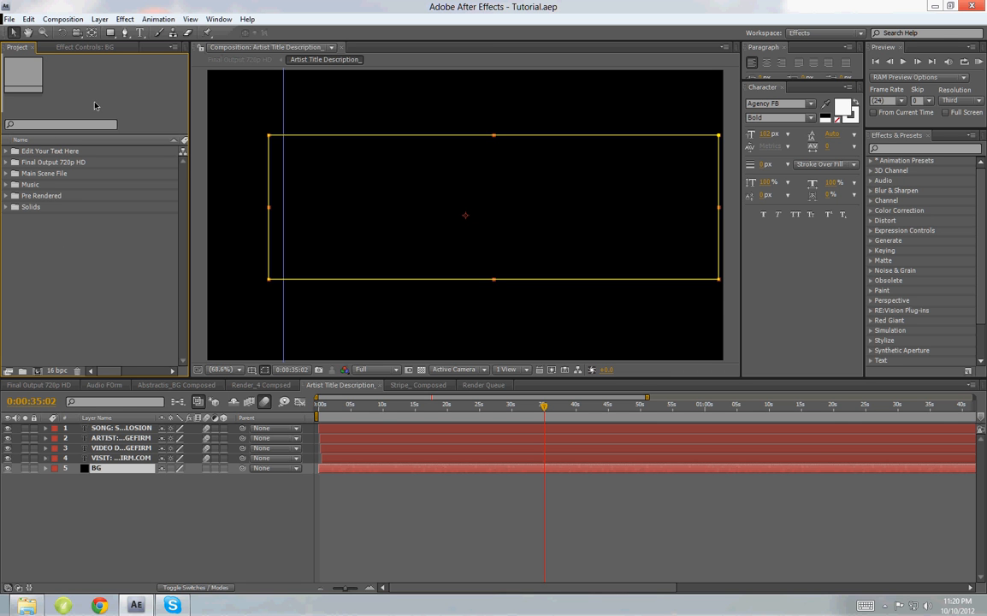
pyautogui.moveTo(45, 212)
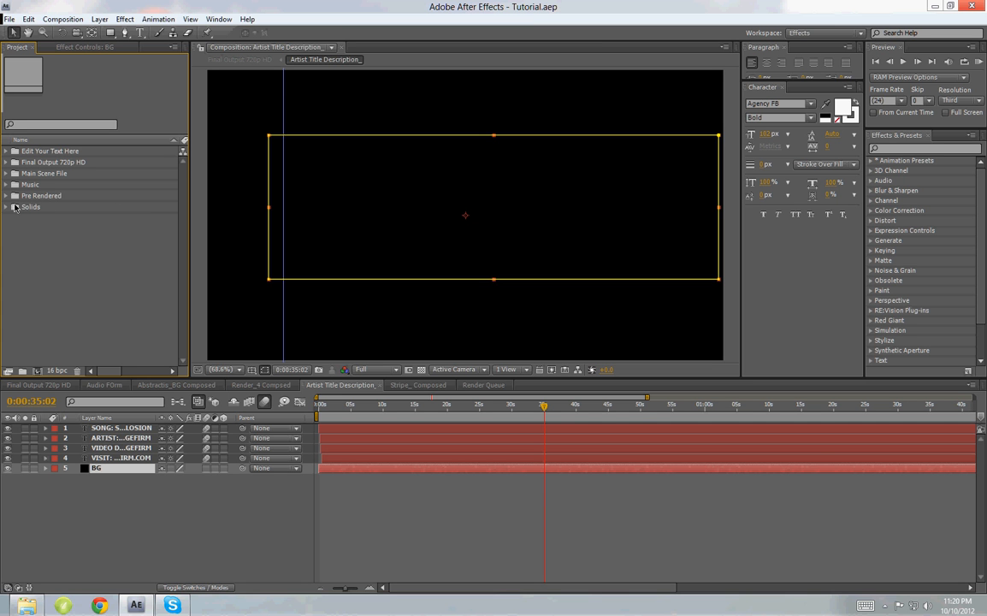
pyautogui.click(6, 185)
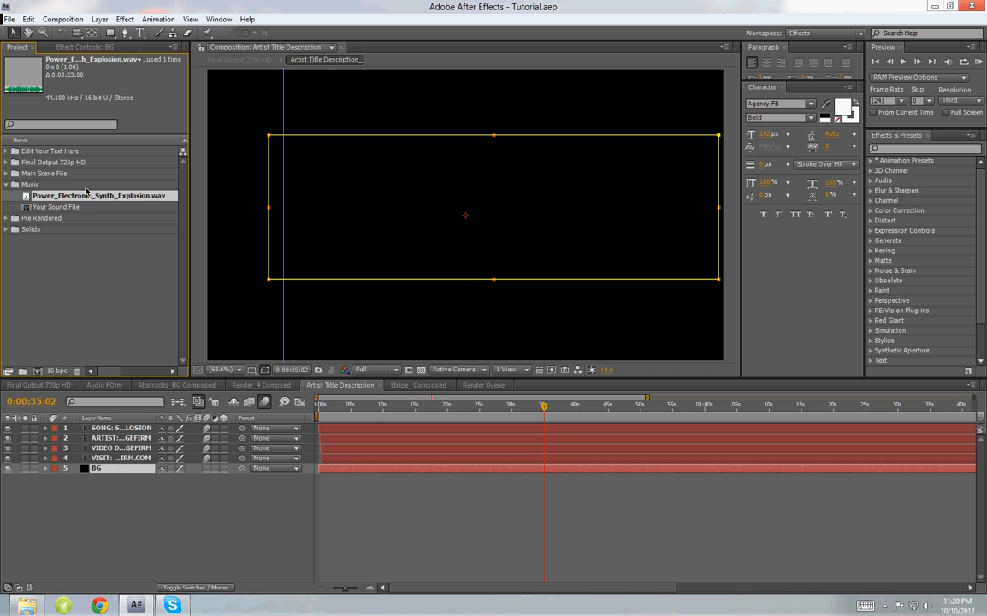
pyautogui.moveTo(98, 198)
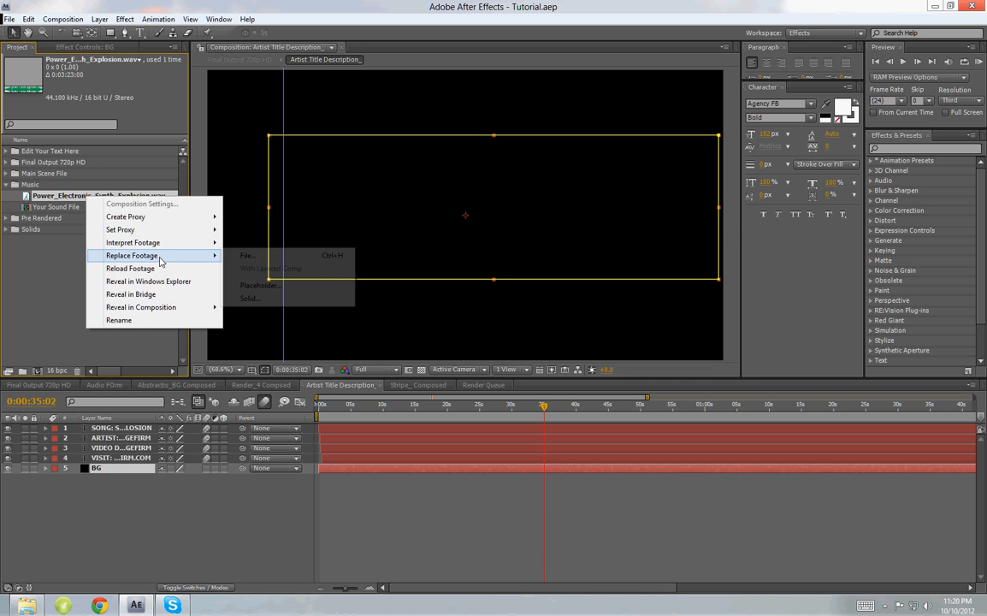
# Step: Replace Power_Electronic_Synth_Explosion.wav with the same-named file from the Sound File folder
pyautogui.click(247, 255)
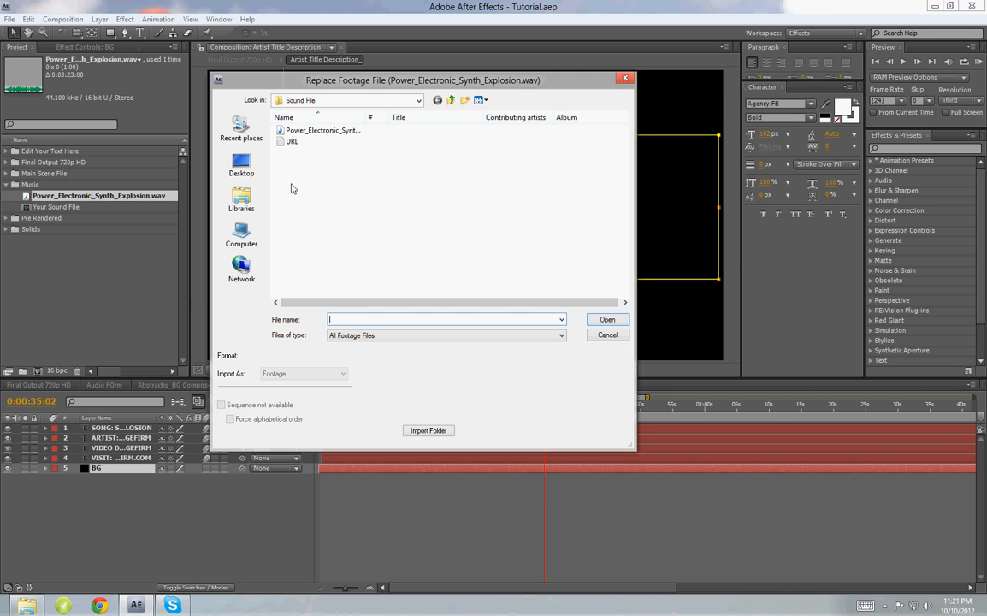
pyautogui.moveTo(422, 80); pyautogui.dragTo(459, 102)
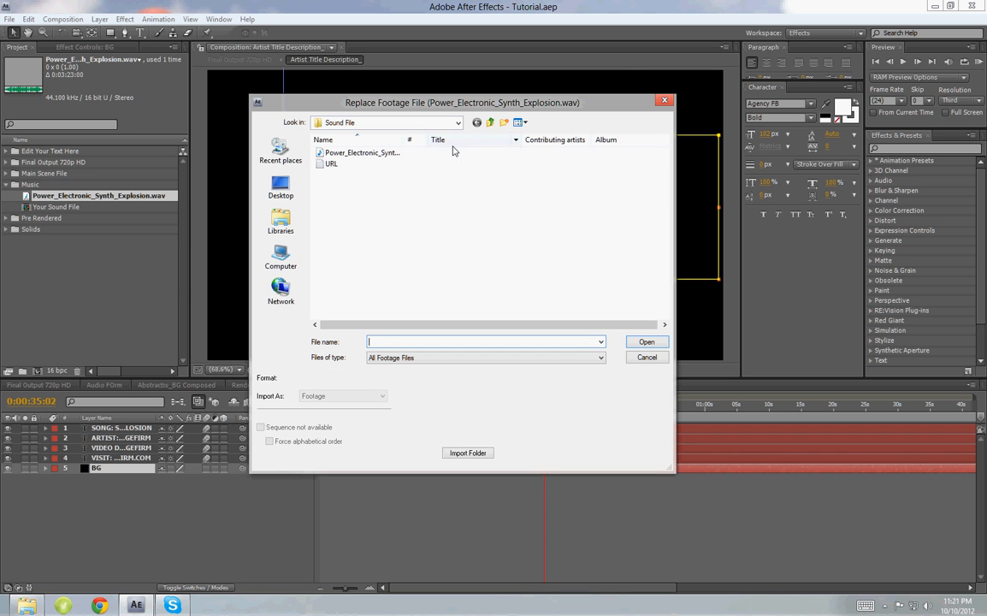
pyautogui.moveTo(426, 166)
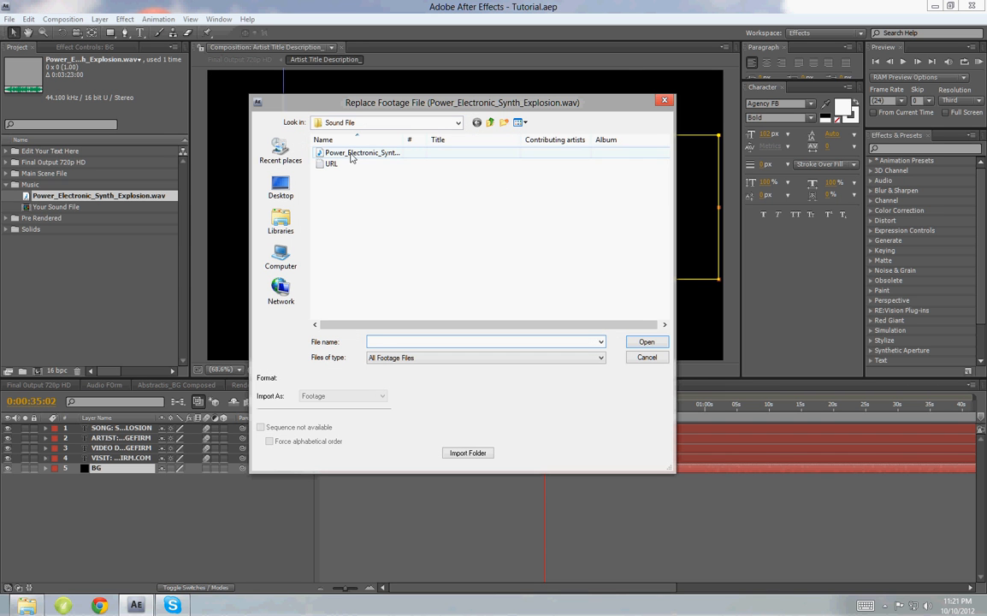
pyautogui.click(362, 152)
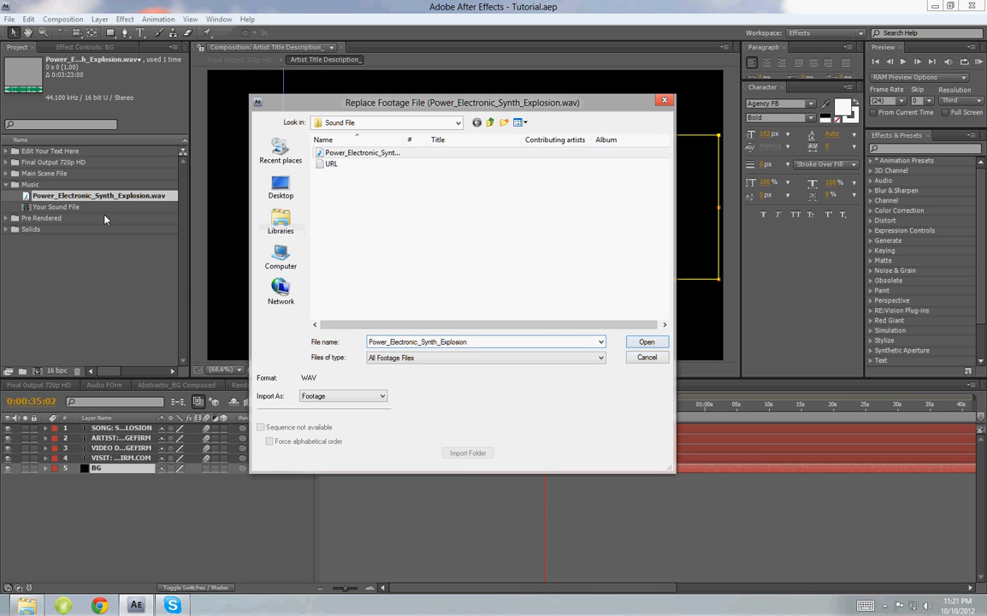
pyautogui.click(647, 357)
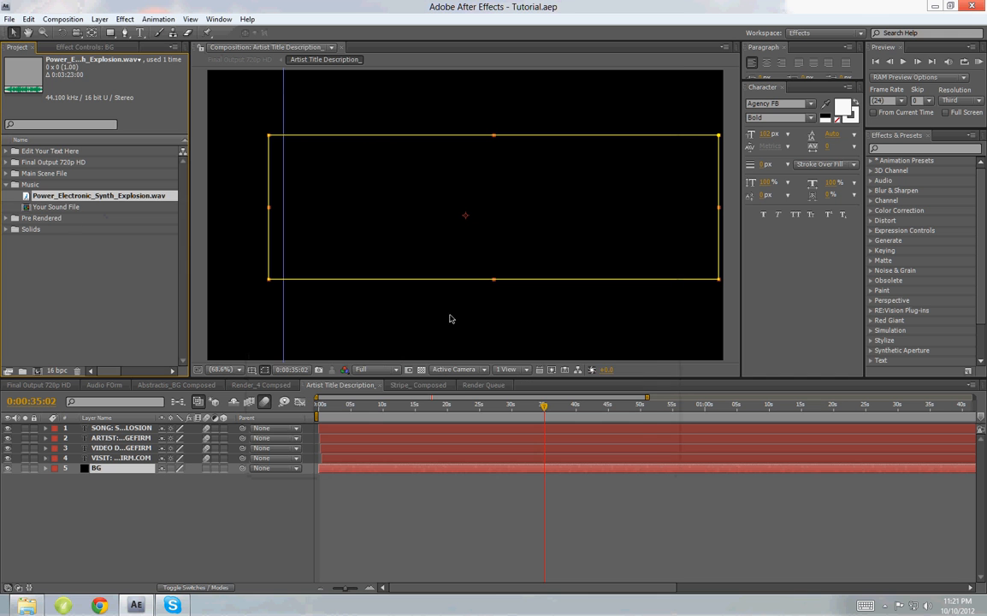
# Step: Reopen the replace-footage window for Power_Electronic_Synth_Explosion.wav and dismiss it
pyautogui.click(57, 206)
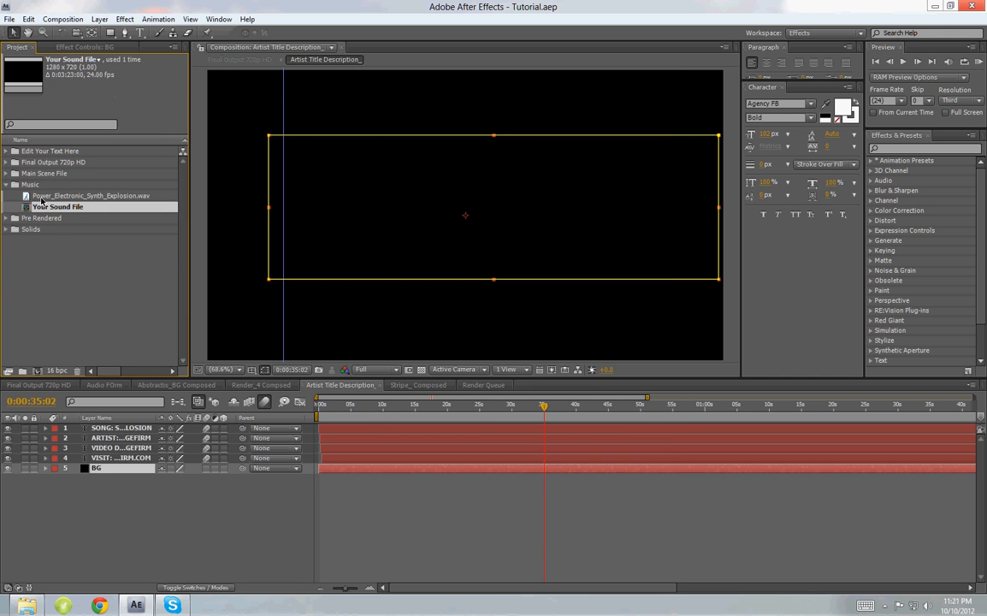
pyautogui.click(90, 195)
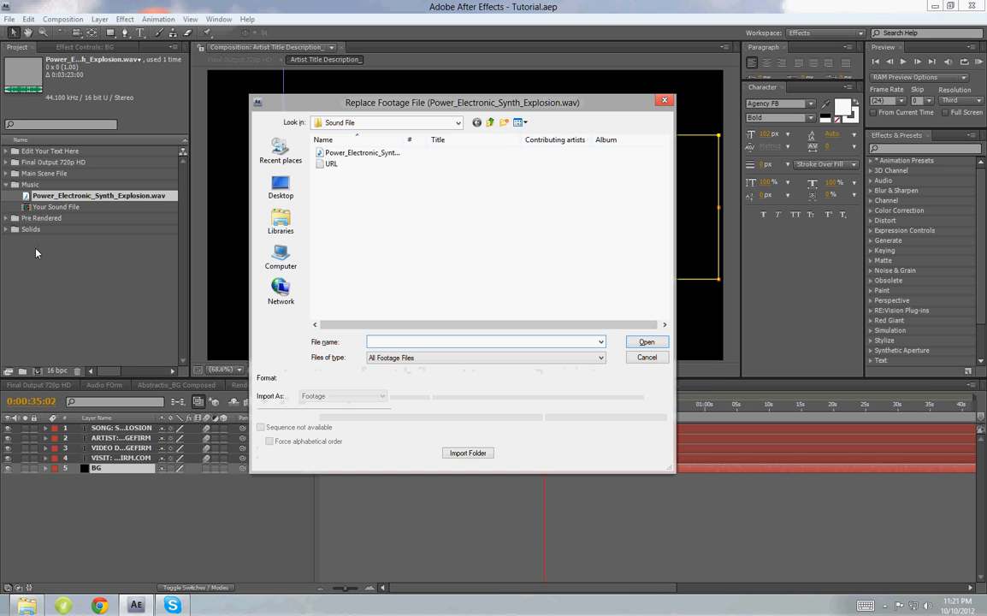
pyautogui.moveTo(338, 207)
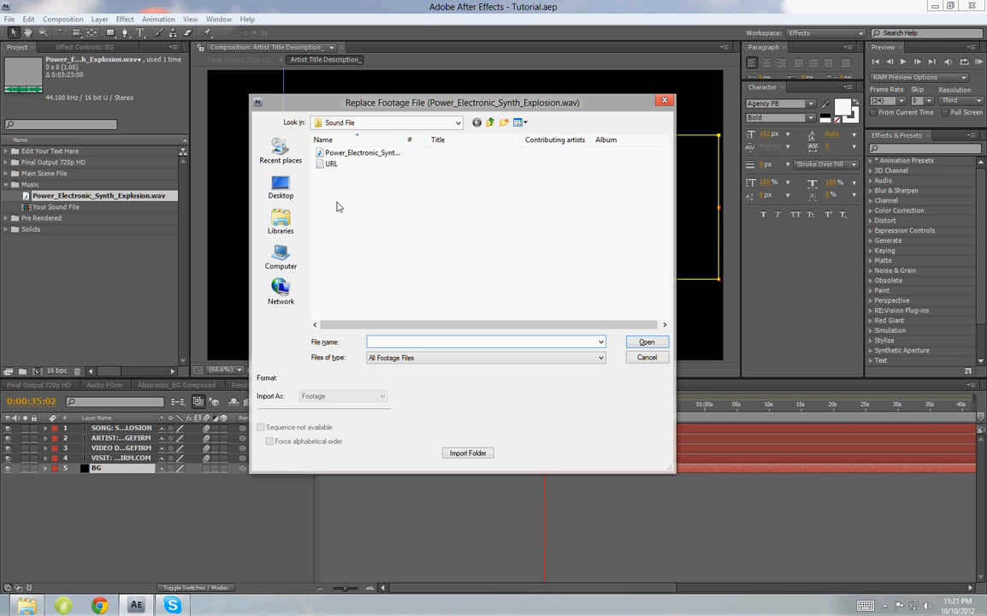
pyautogui.click(647, 357)
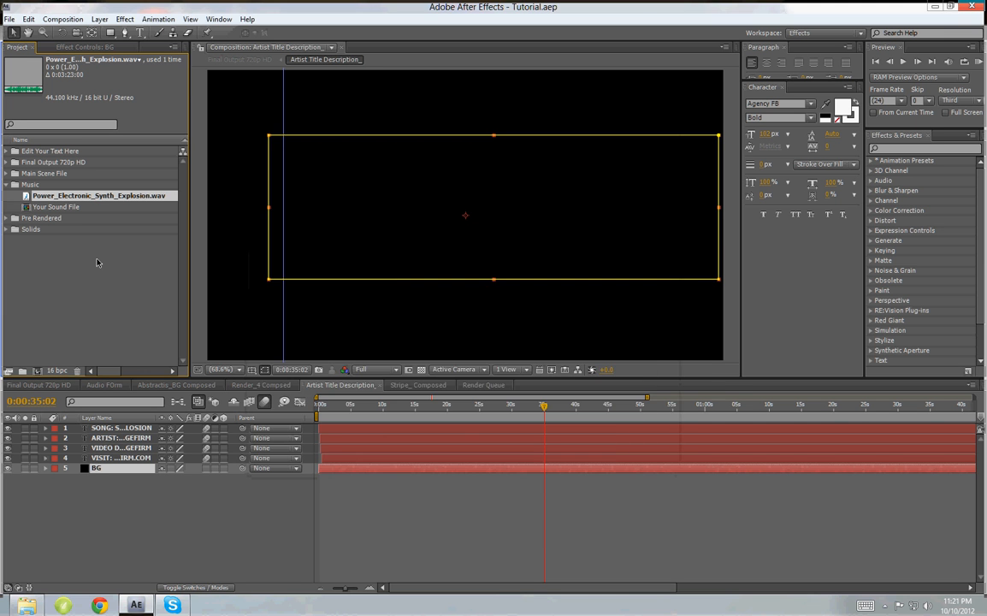
pyautogui.moveTo(4, 195)
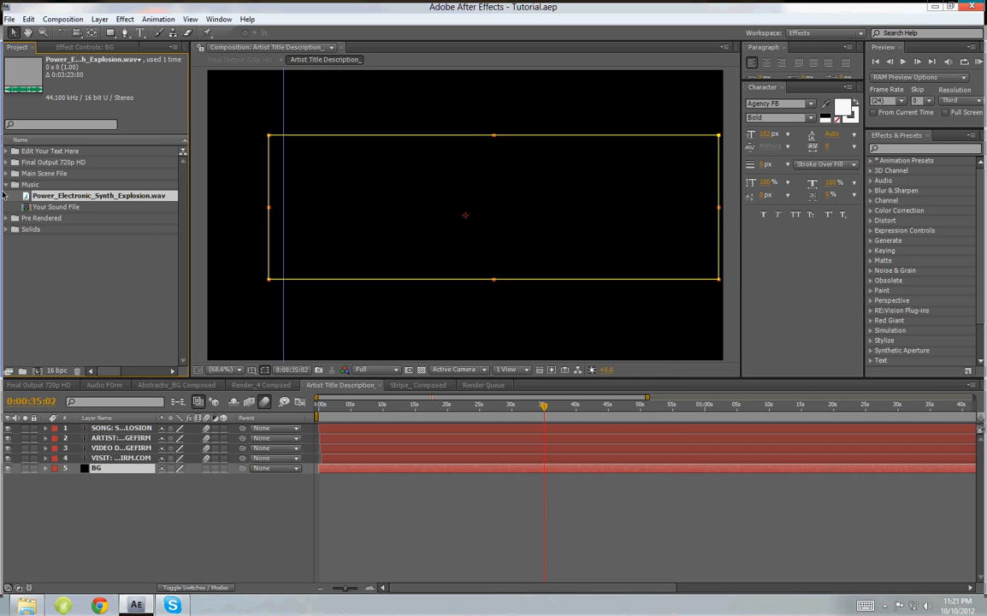
# Step: Collapse the Music folder and switch to the Final Output 720p HD composition
pyautogui.click(363, 405)
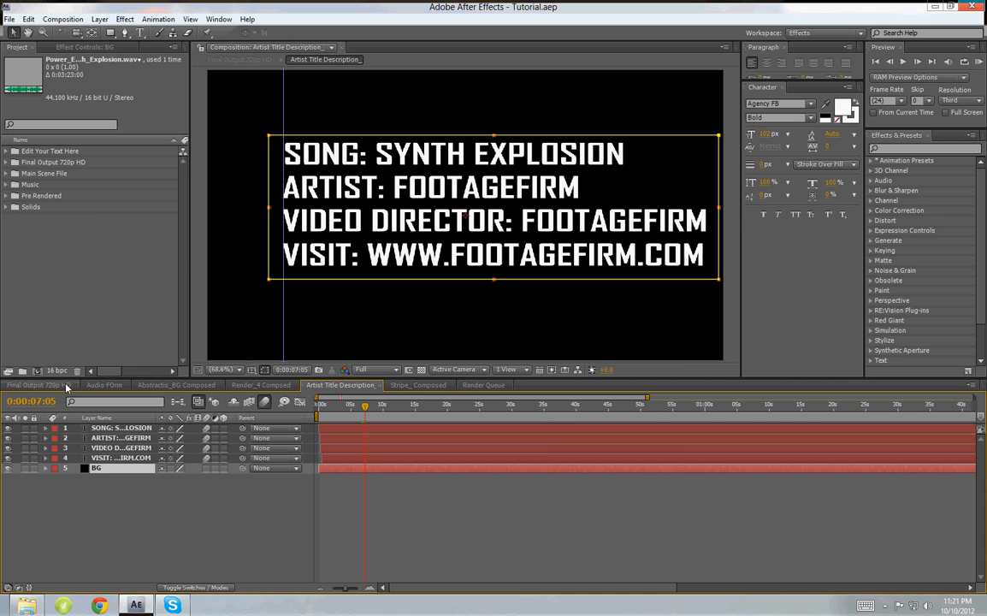
pyautogui.click(38, 386)
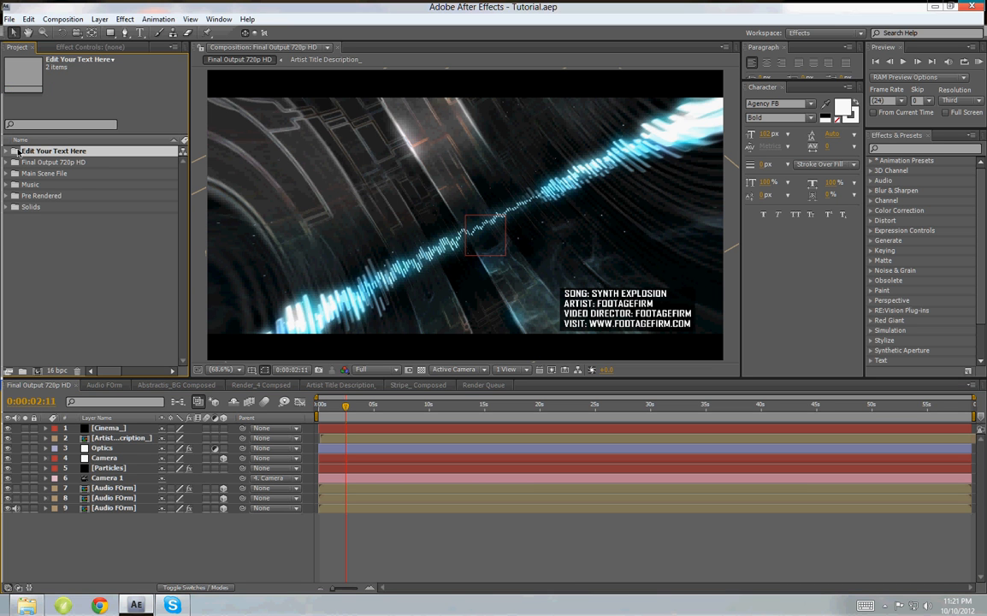
# Step: Expand Edit Your Text Here and open the Artist Title Description_ composition
pyautogui.click(7, 150)
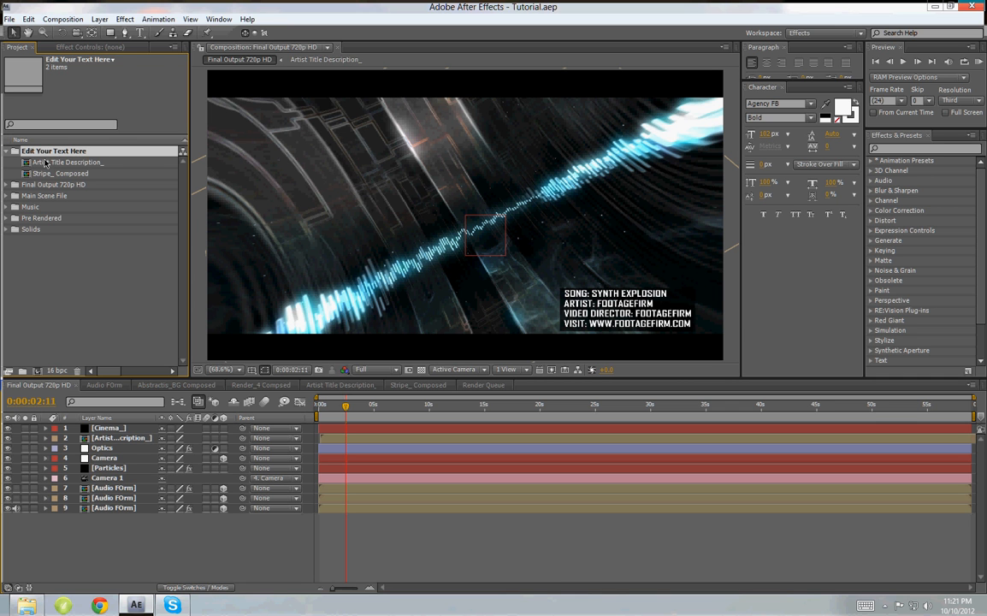
pyautogui.click(71, 162)
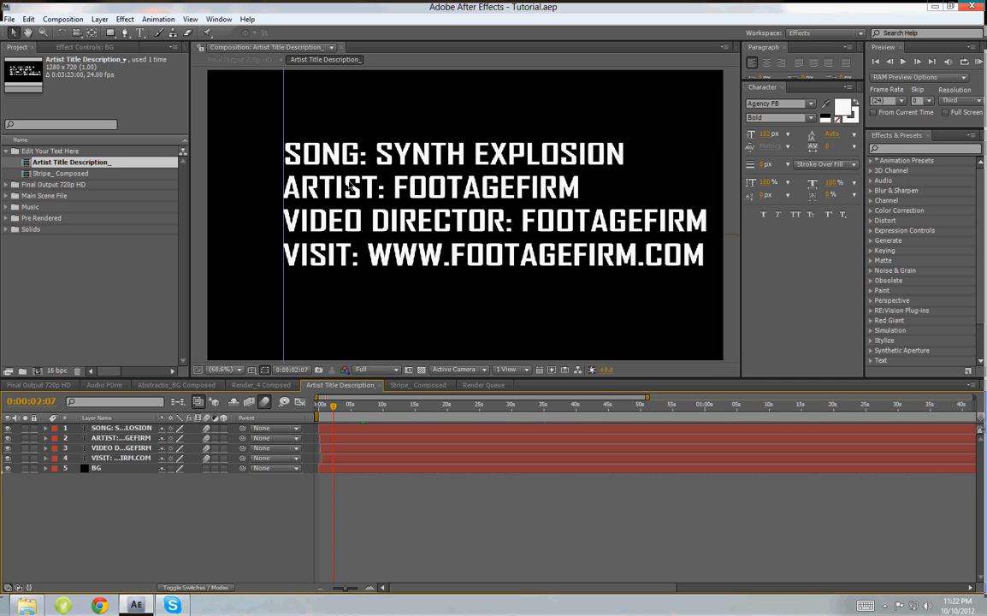
pyautogui.click(120, 428)
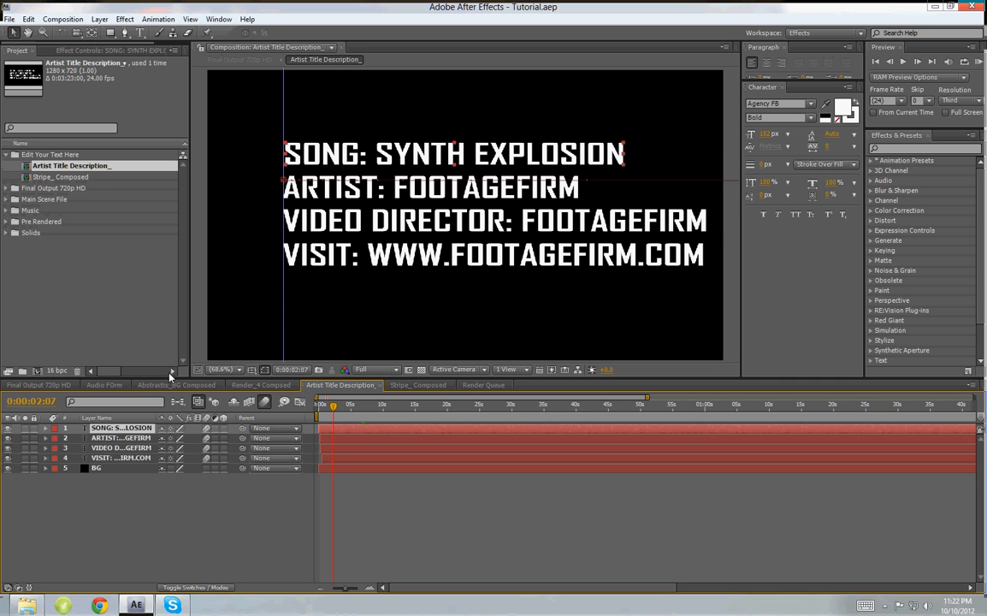
pyautogui.moveTo(121, 461)
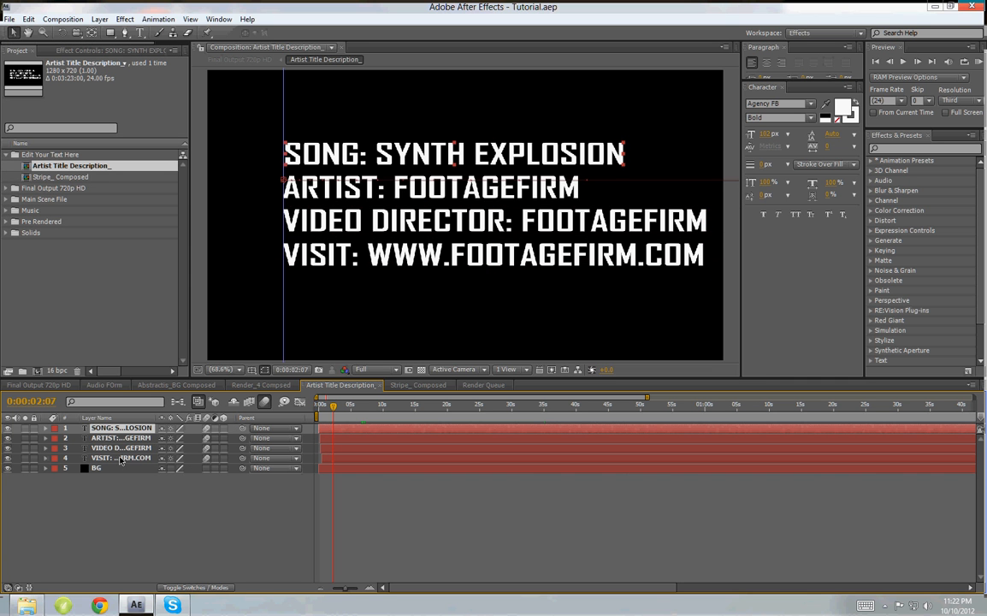
pyautogui.click(120, 458)
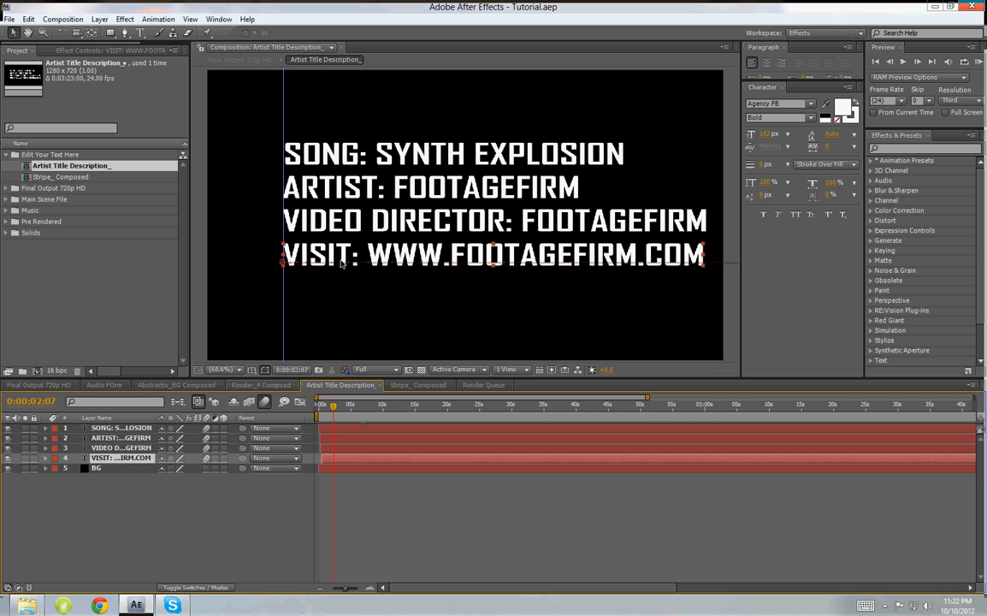
pyautogui.moveTo(504, 268)
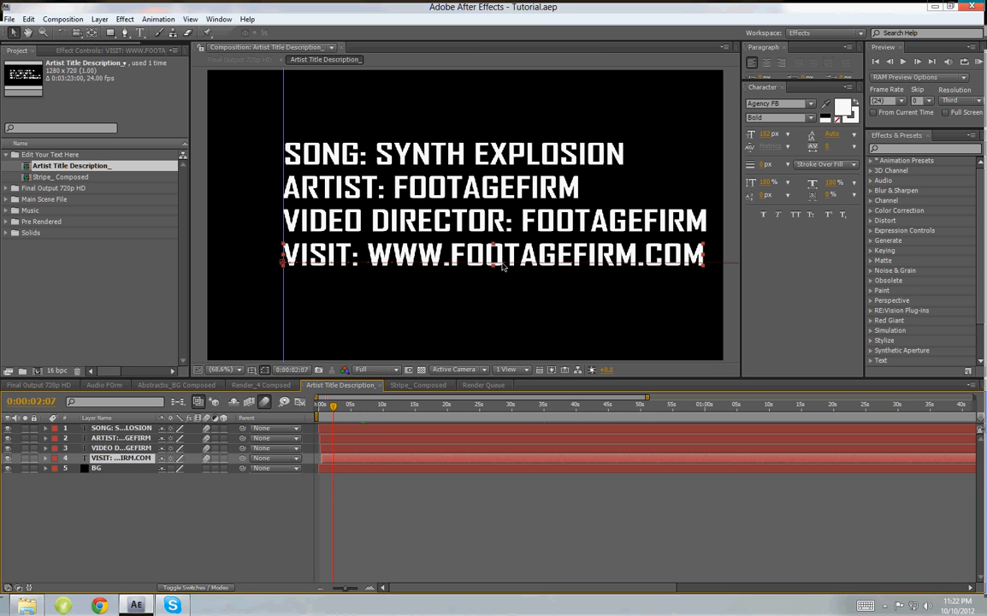
pyautogui.click(121, 458)
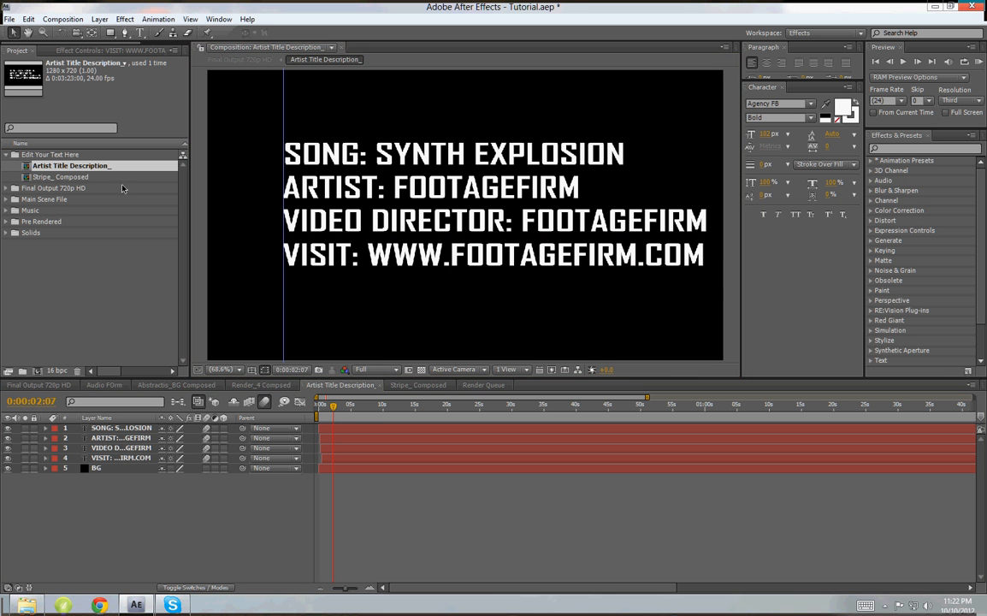
# Step: Switch to Final Output 720p HD and bring up the Output Movie To save window
pyautogui.click(38, 385)
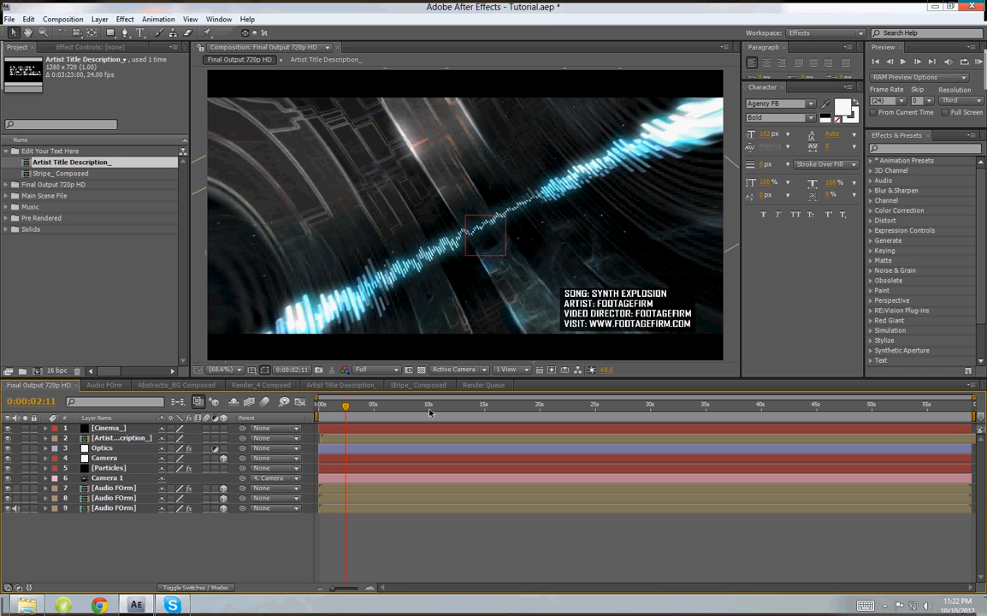
pyautogui.moveTo(418, 292)
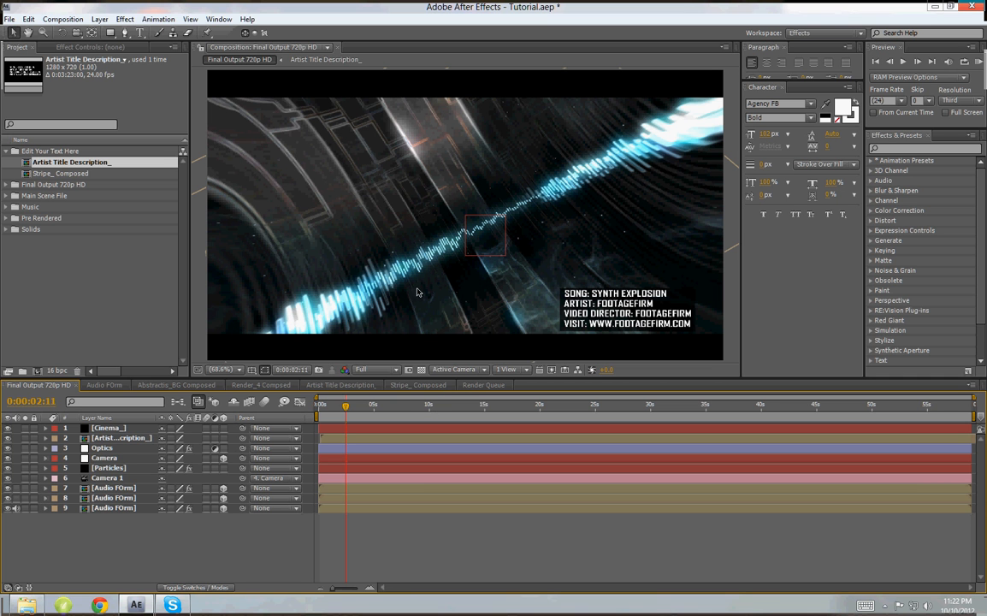
pyautogui.click(62, 18)
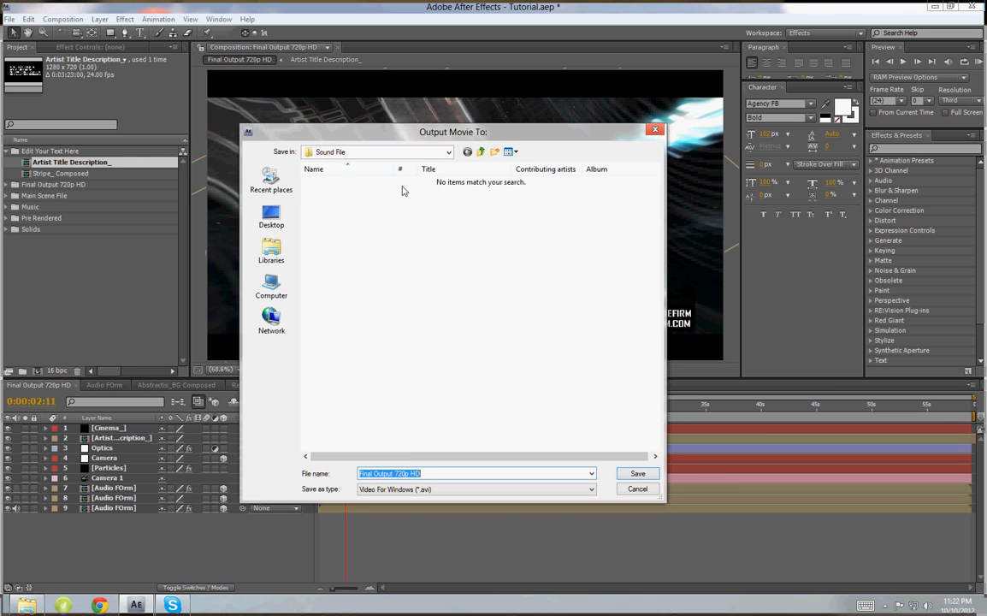
pyautogui.moveTo(357, 239)
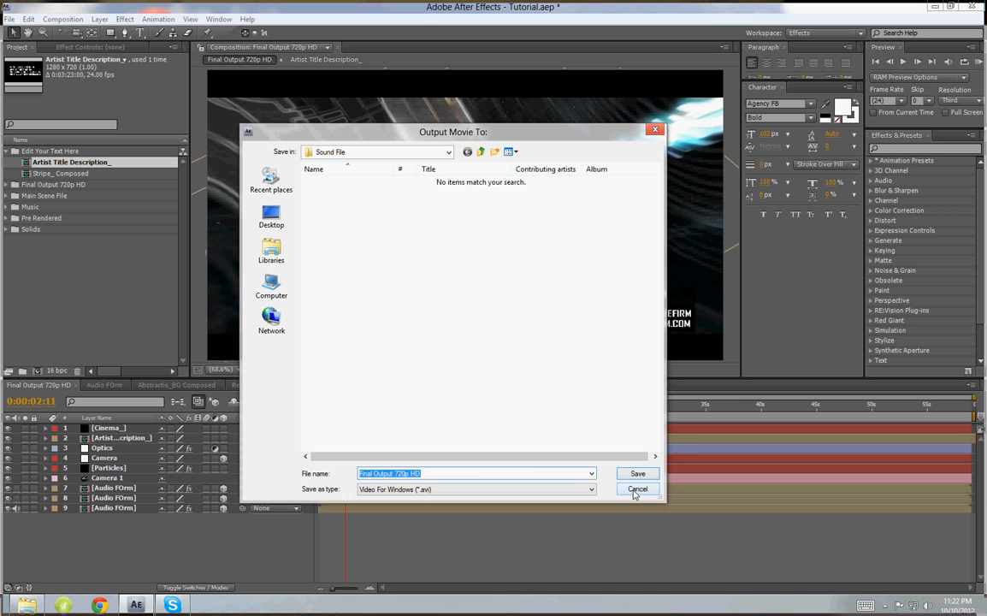
# Step: Cancel the Output Movie To dialog without saving
pyautogui.click(637, 489)
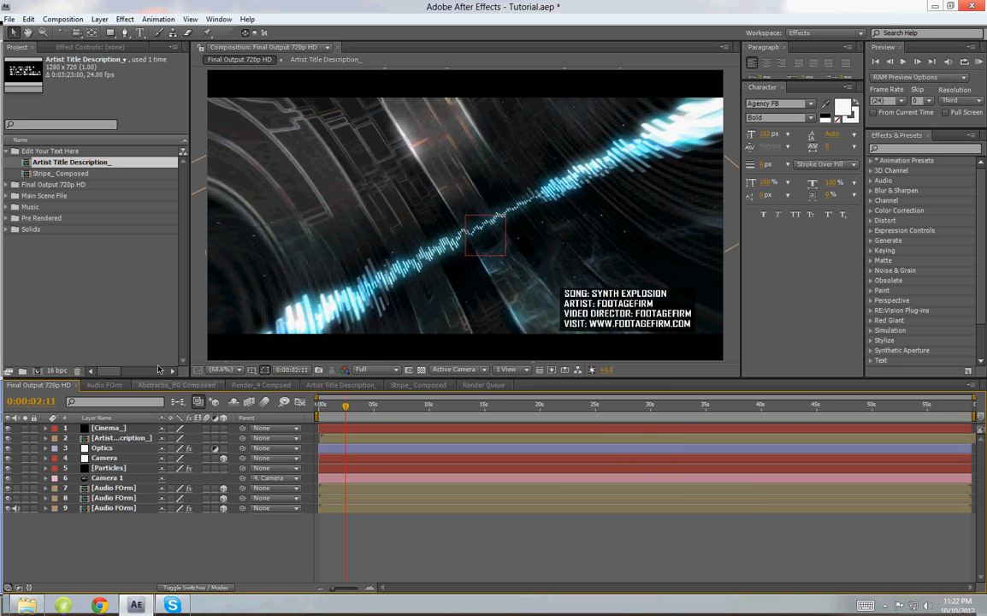
pyautogui.moveTo(109, 363)
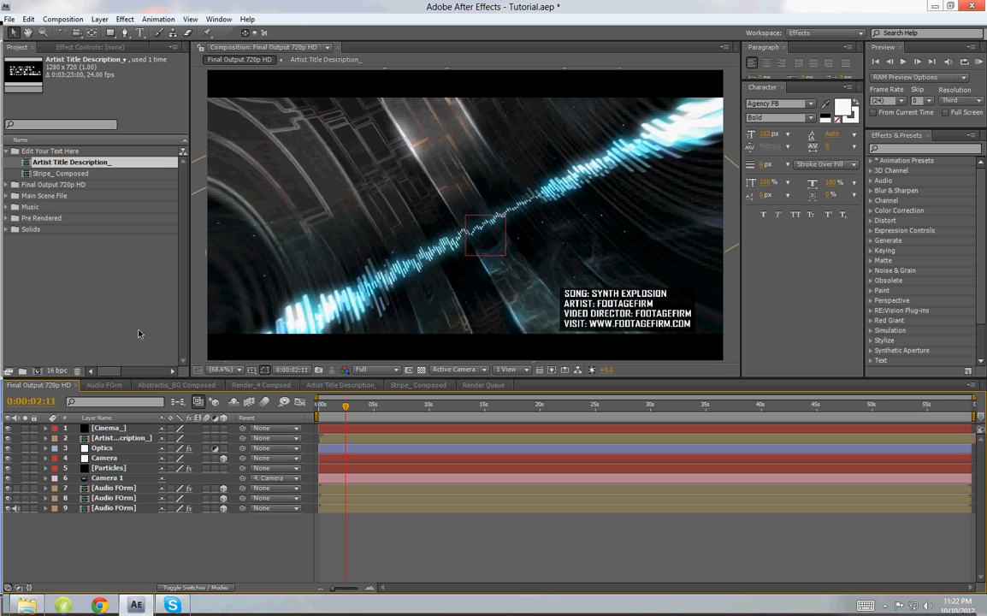
pyautogui.moveTo(141, 317)
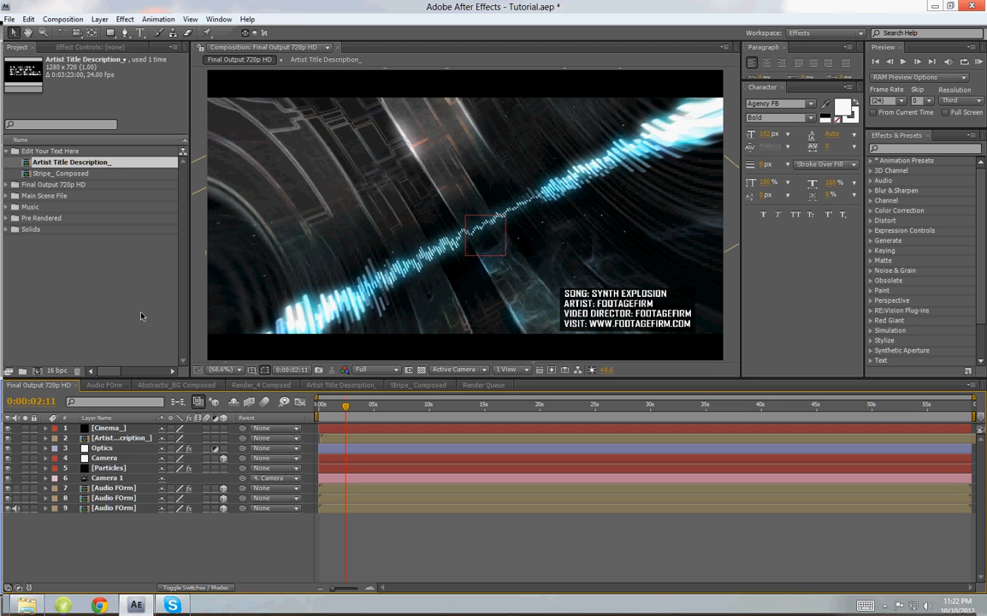
pyautogui.moveTo(147, 291)
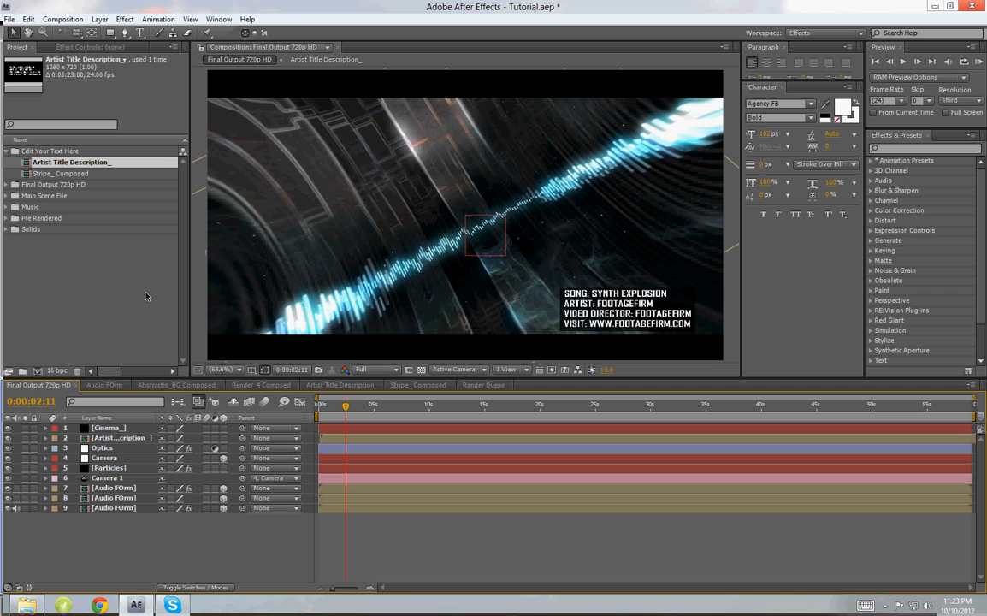
pyautogui.moveTo(157, 350)
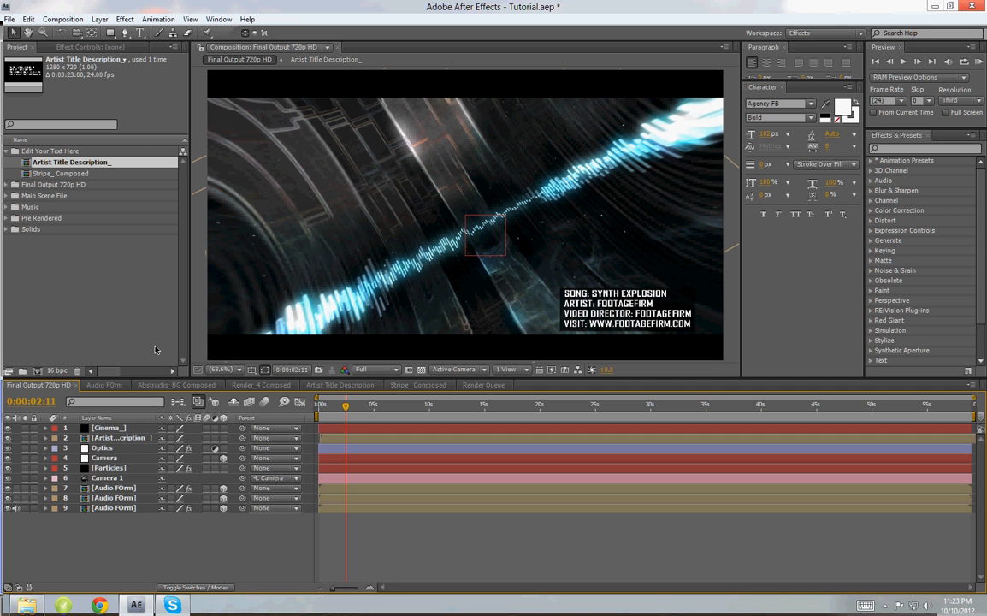